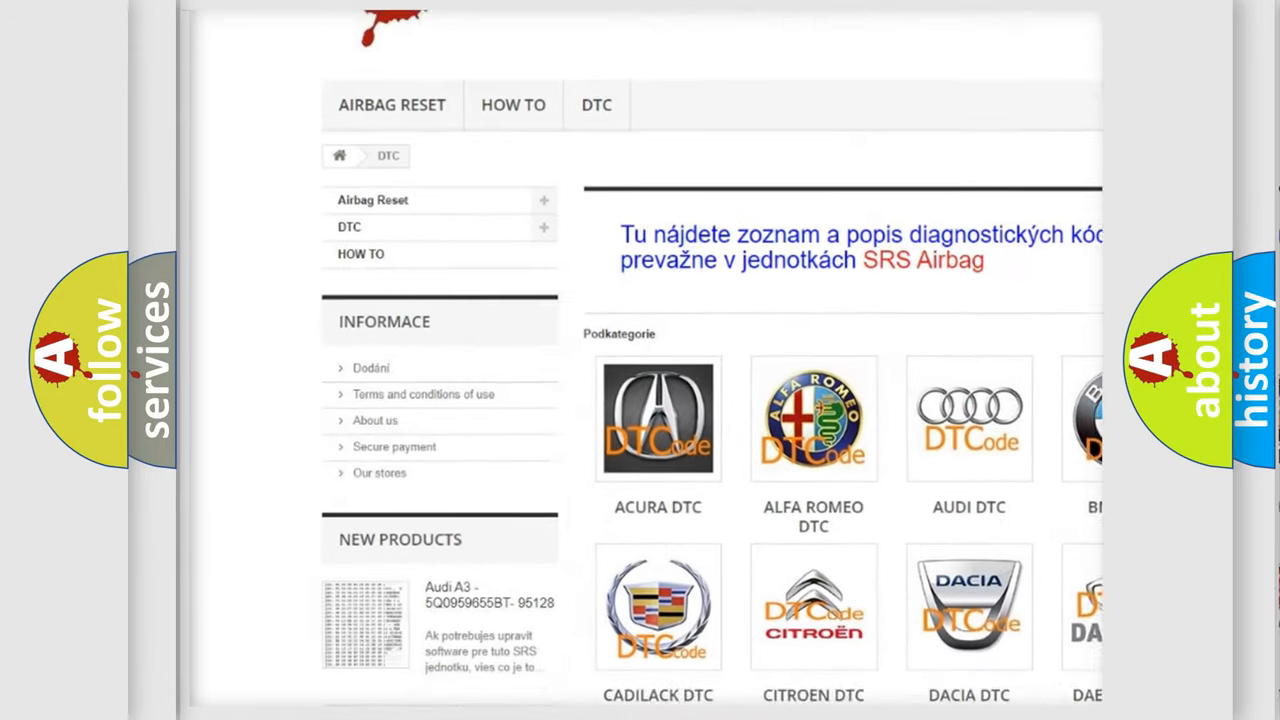
{"action": "scroll", "scroll_direction": "down", "scroll_amount": 3}
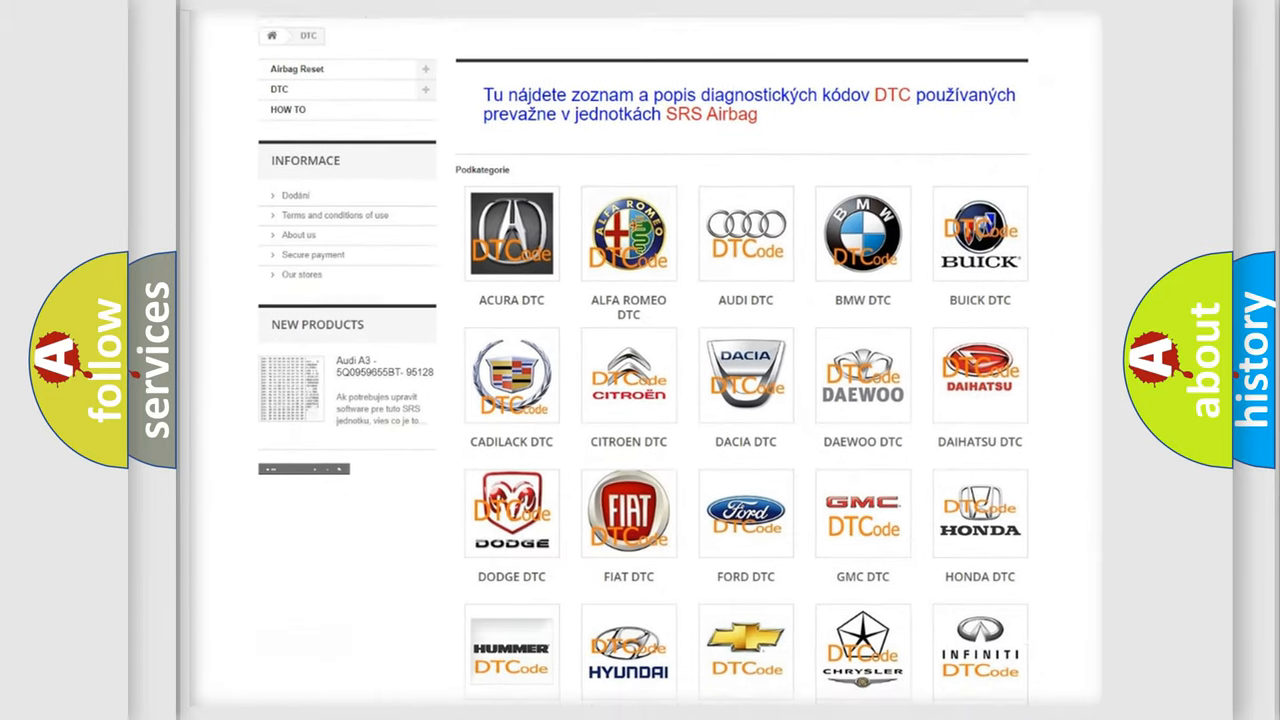
{"action": "scroll", "scroll_direction": "down", "scroll_amount": 3}
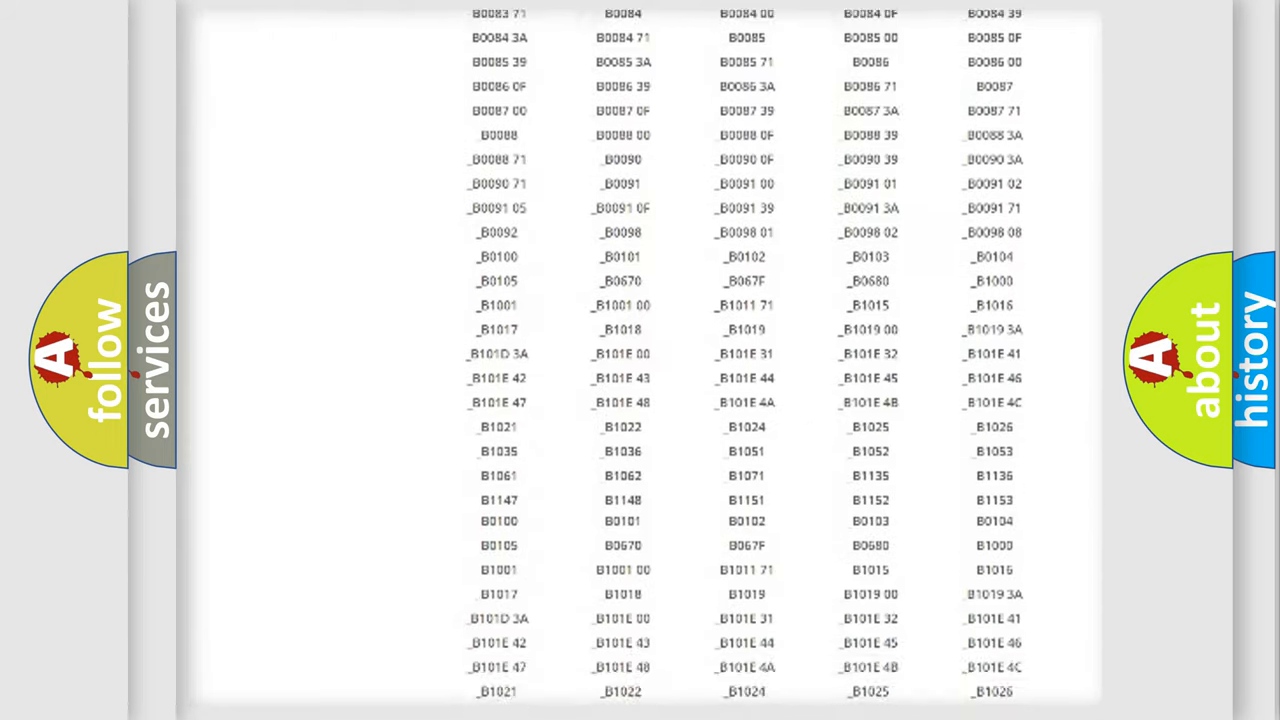
{"action": "scroll", "scroll_direction": "up", "scroll_amount": 3}
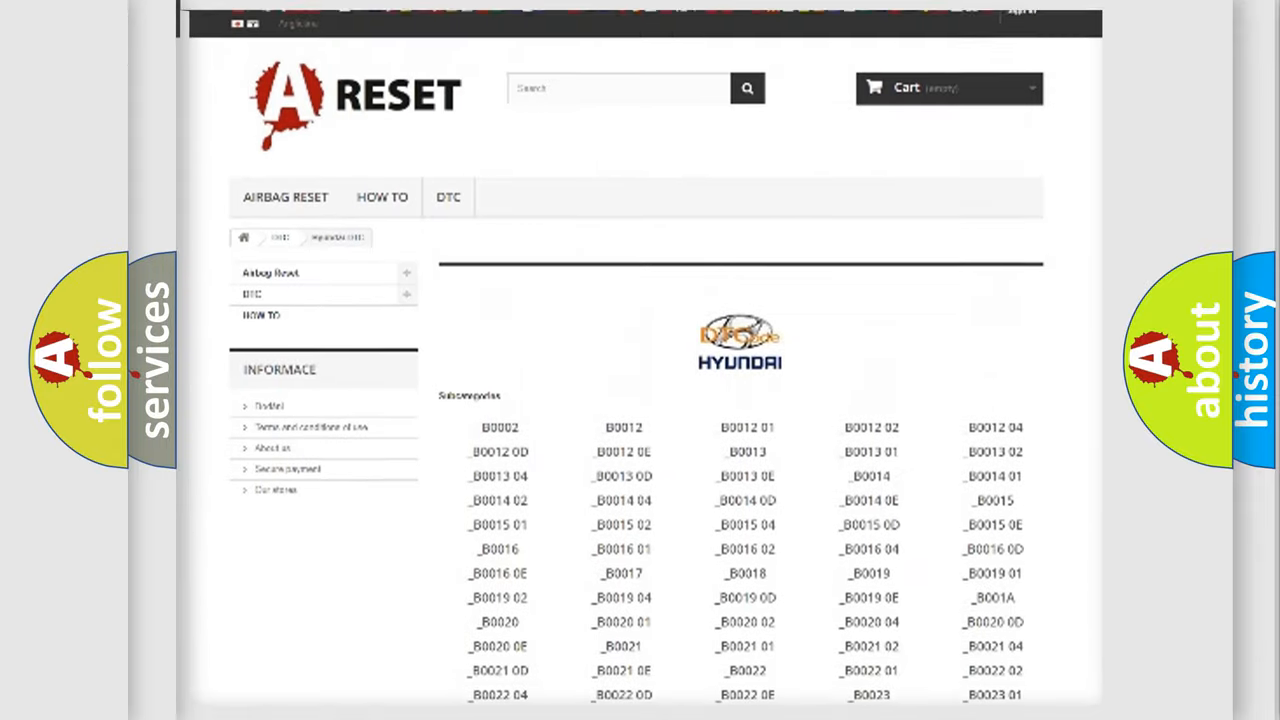